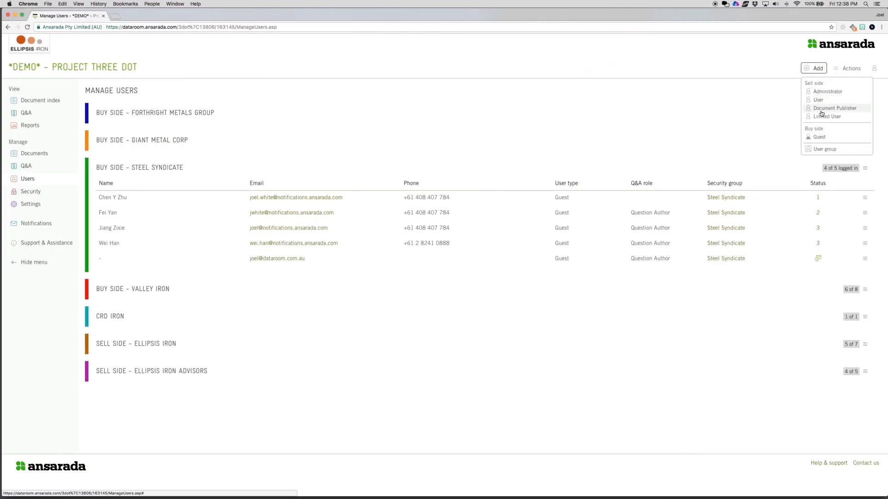
Browse the user-type and Q&A role choices, then expand the Overview folder.
click(818, 136)
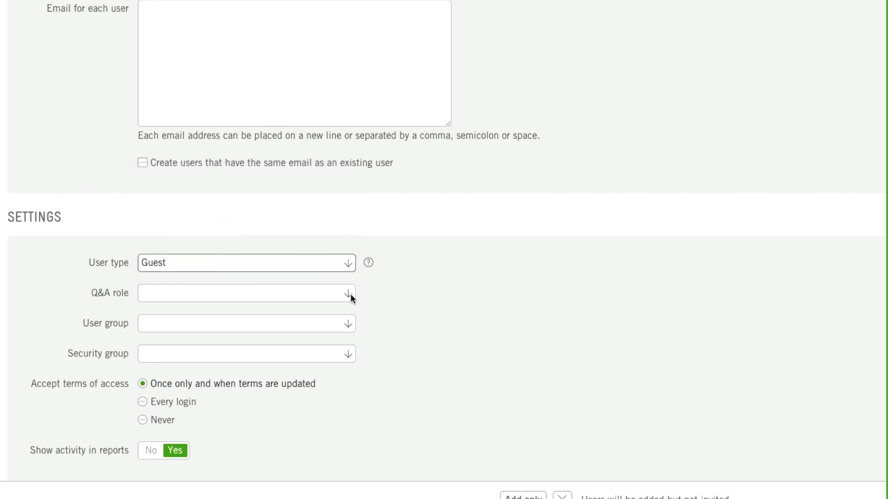
click(813, 68)
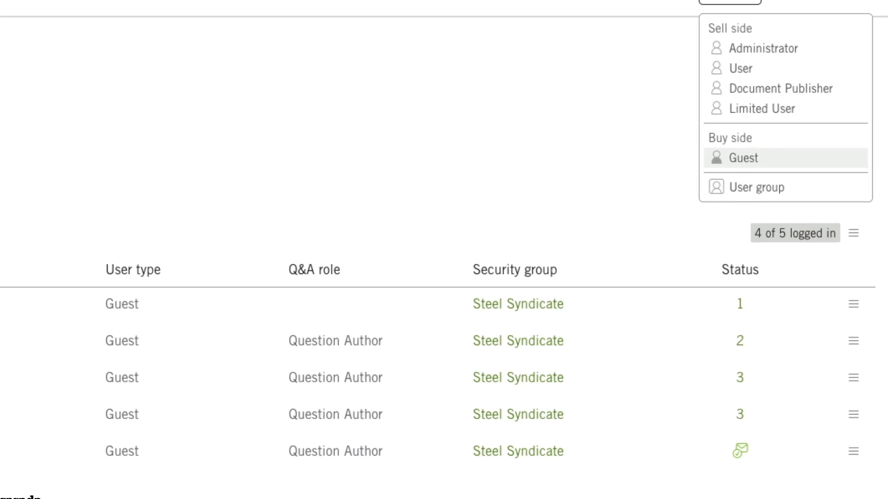
scroll(up, 3)
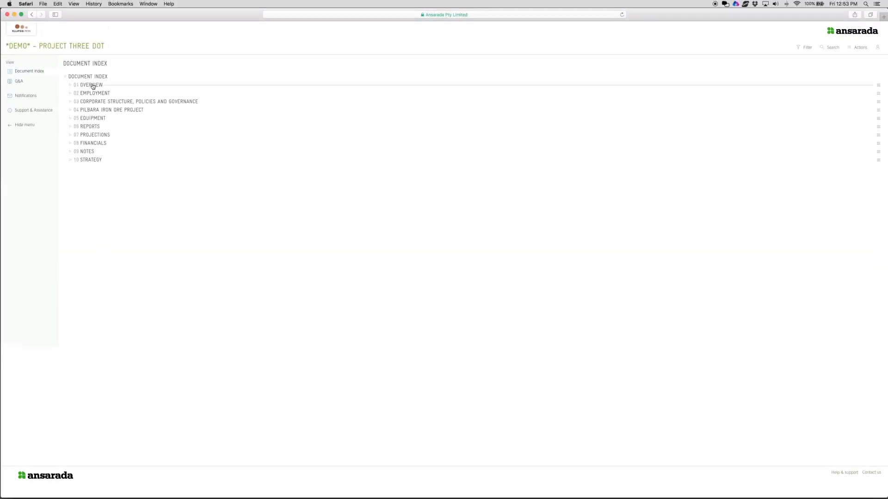
click(75, 84)
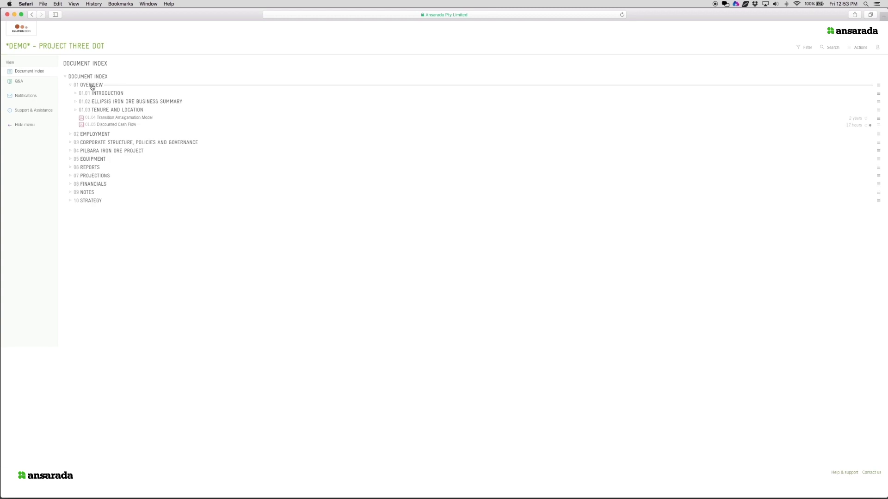
mouse_move(85, 110)
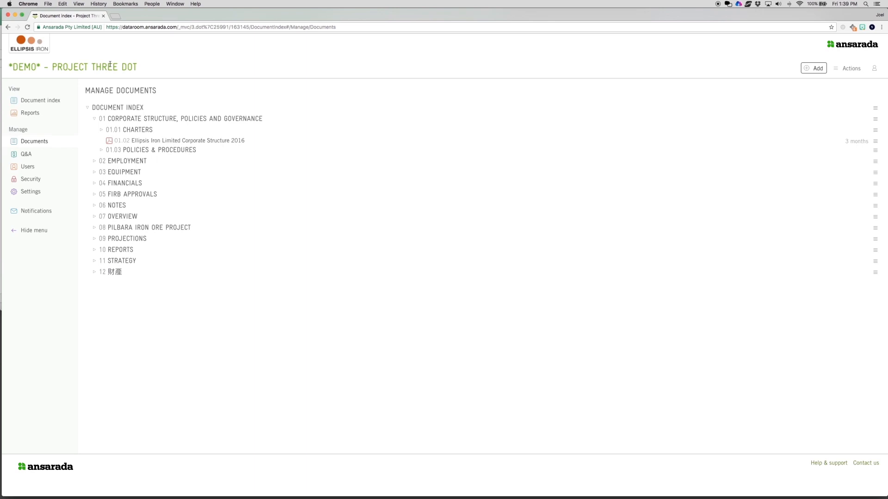
Generate the Documents Views summary report by user group for all activity.
click(29, 125)
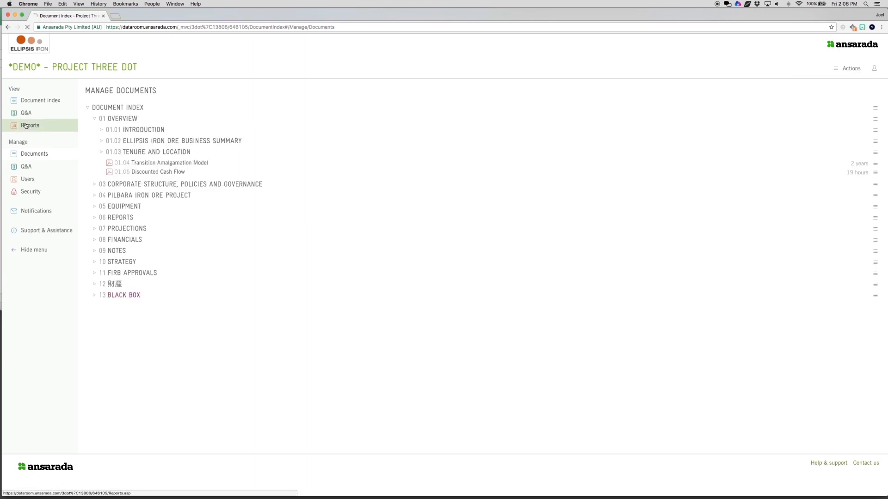
click(30, 125)
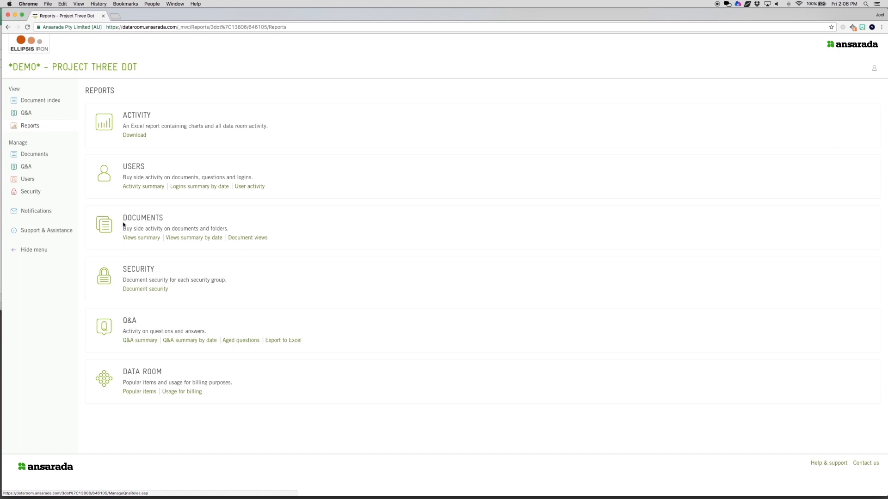
click(141, 238)
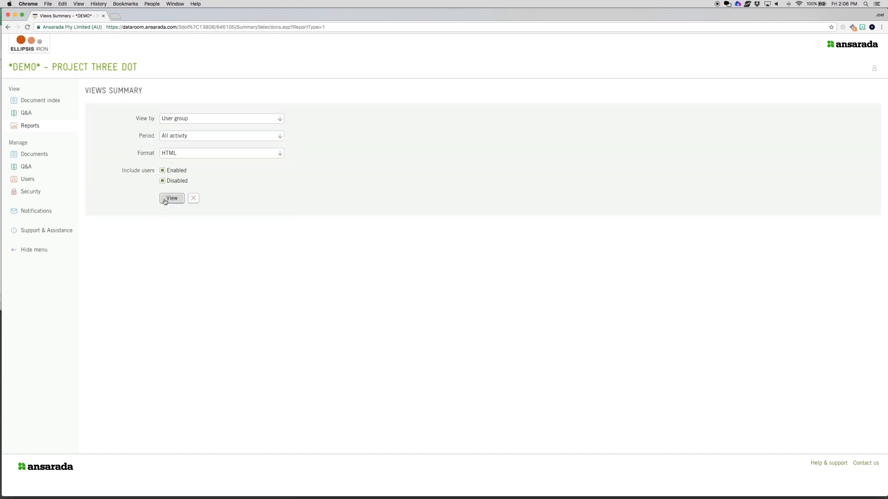
click(172, 198)
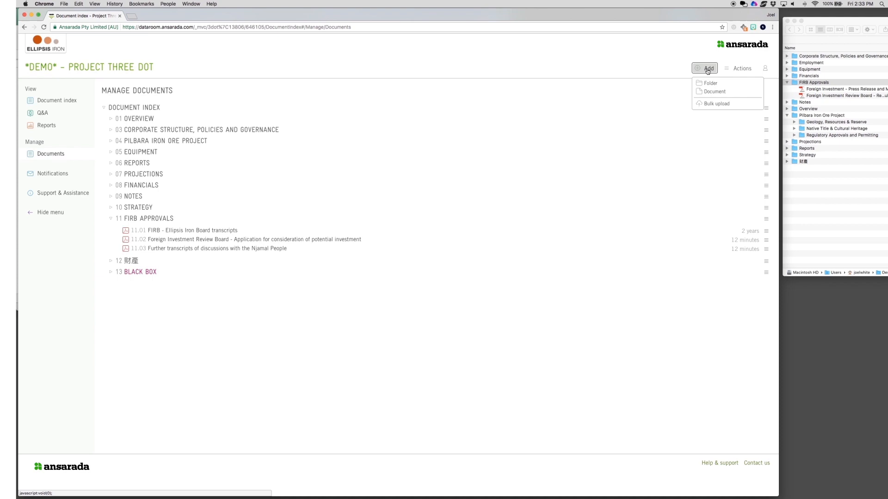
Bulk upload the FIRB Approvals items and expand that folder to see them.
click(716, 103)
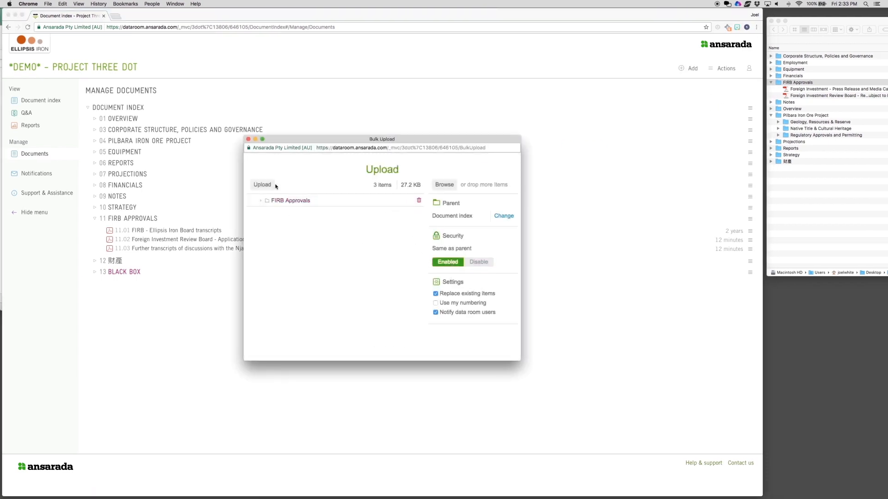
click(263, 184)
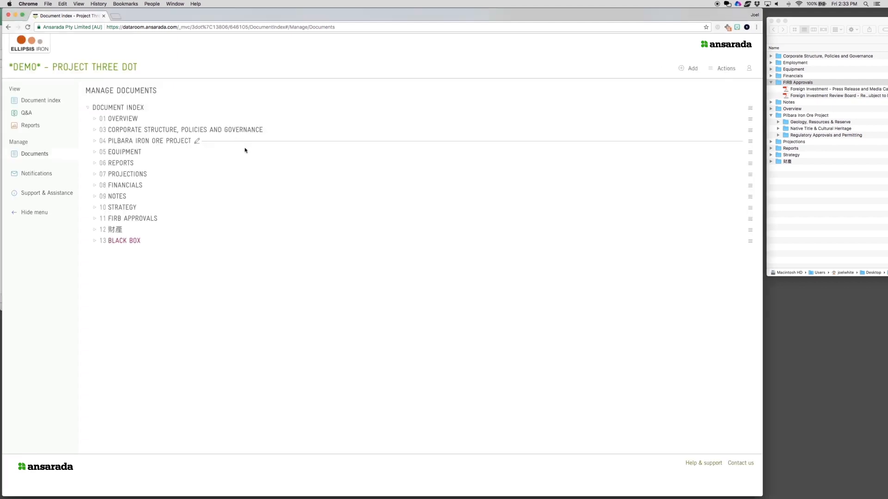
click(95, 219)
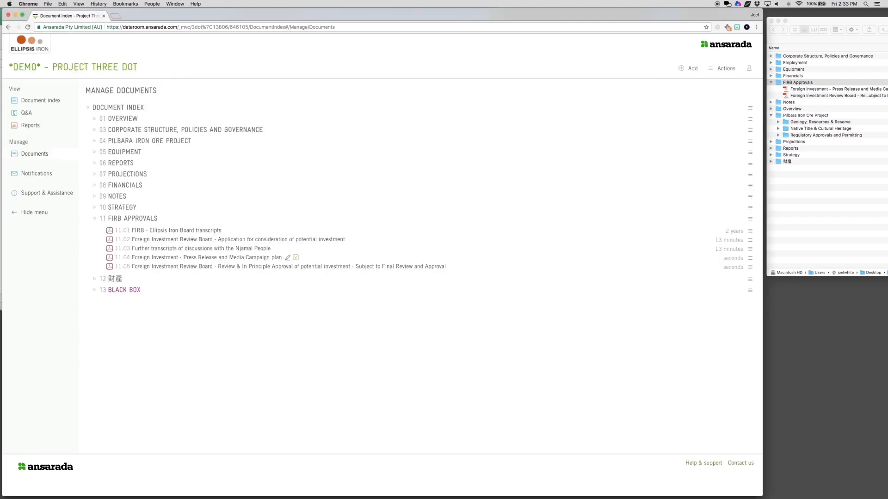
Export the document index to Excel and open the downloaded spreadsheet.
click(725, 68)
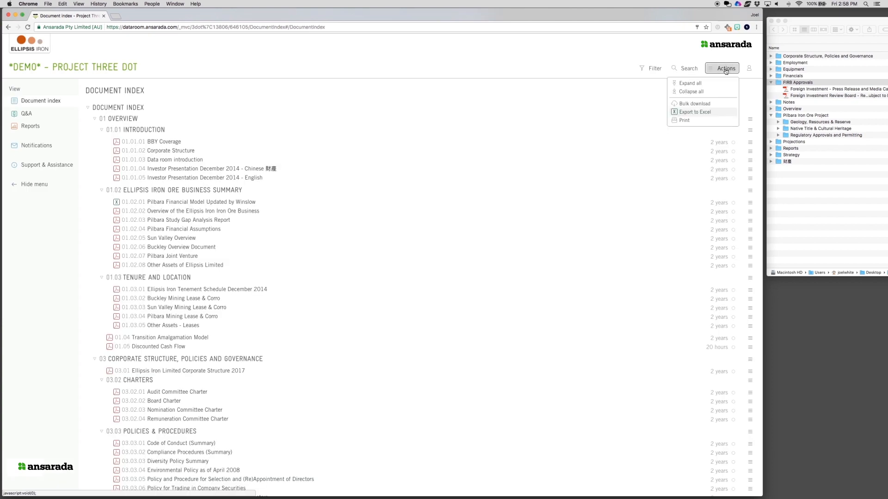
click(695, 112)
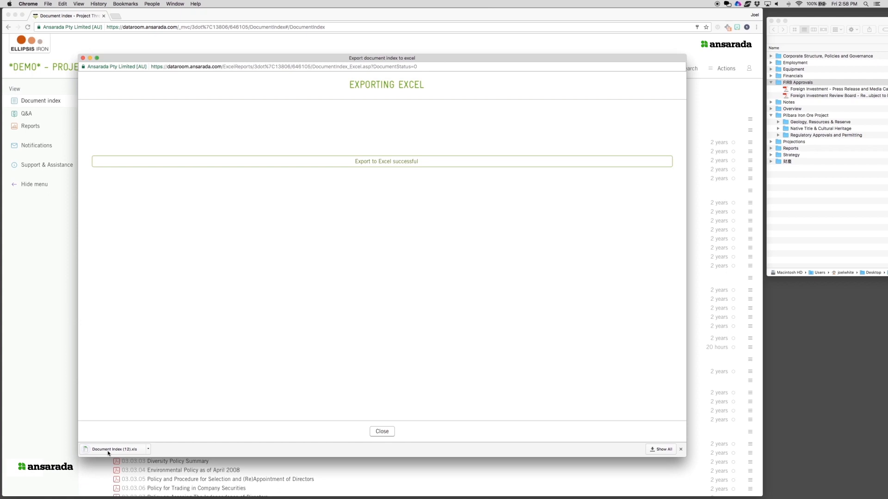
click(114, 449)
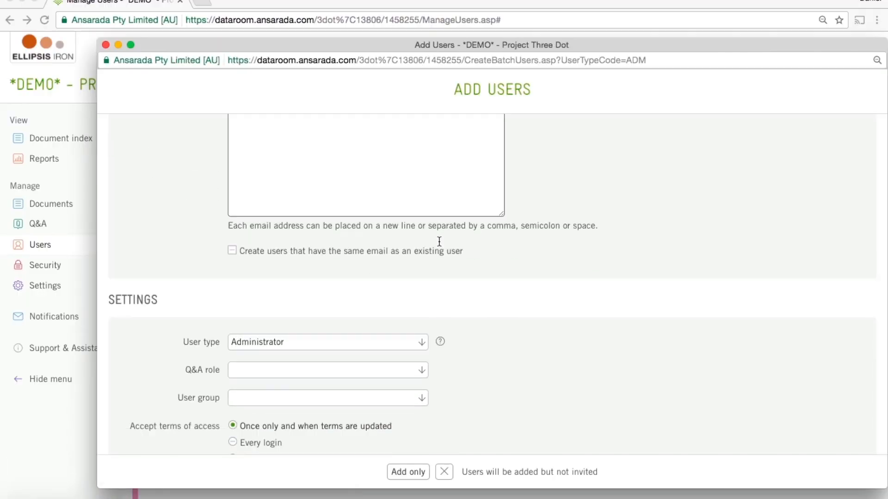
Make the new users guests in Sell Side - Ellipsis Iron with Ellipsis Iron Internal security.
click(327, 342)
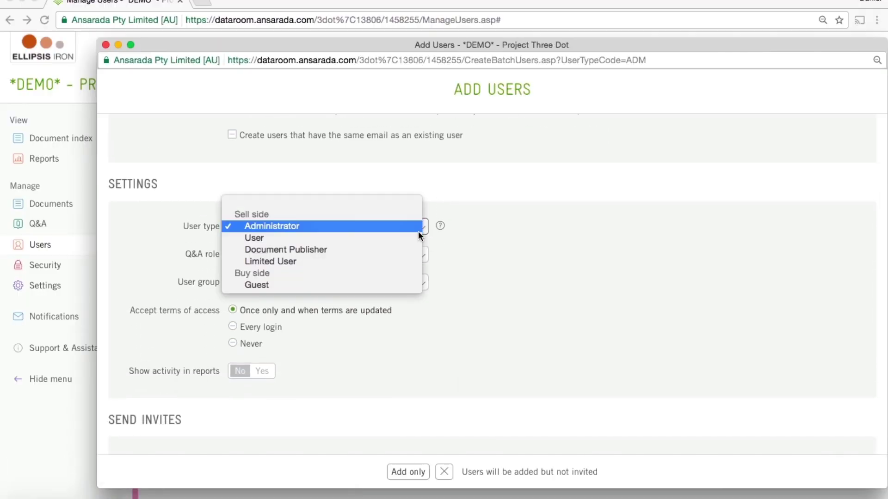
click(285, 250)
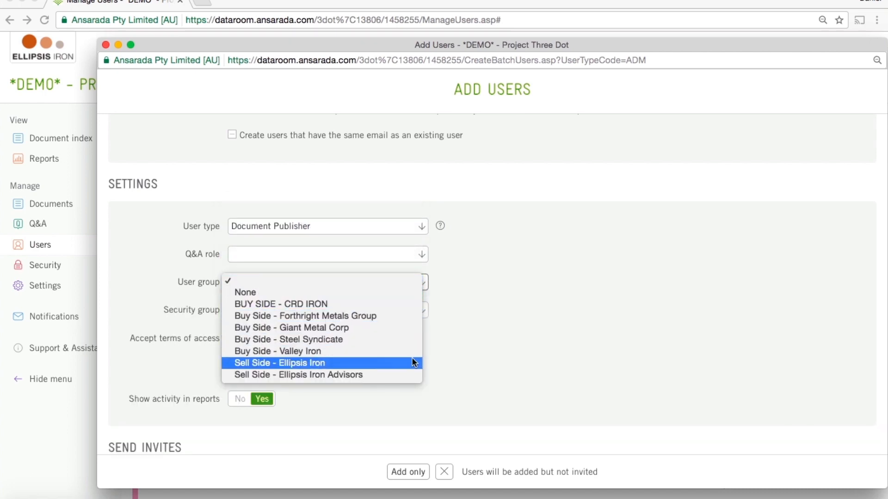
click(278, 363)
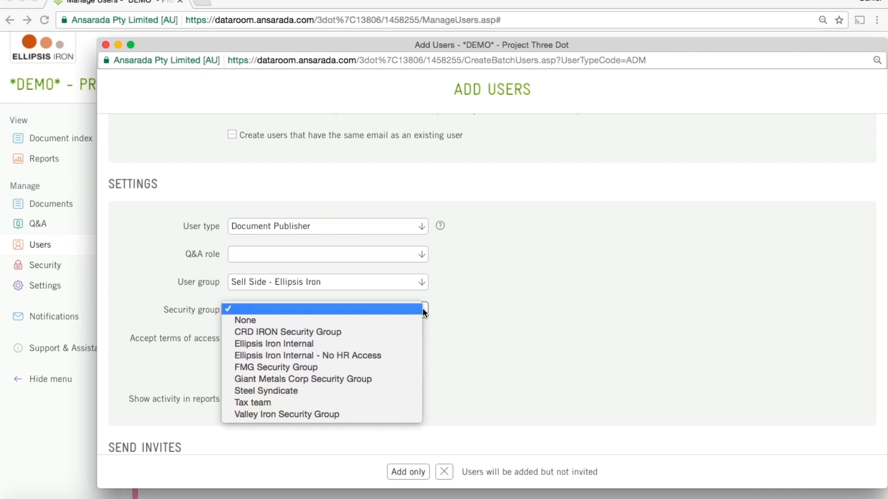
mouse_move(273, 344)
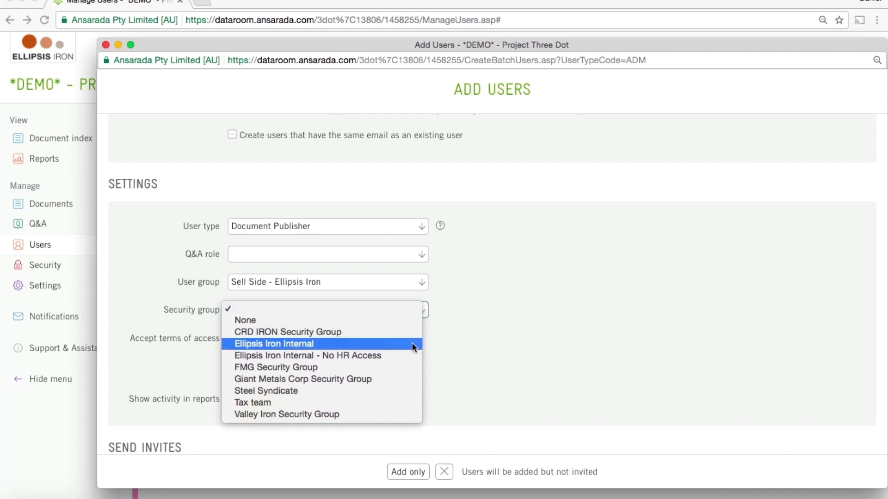
click(307, 356)
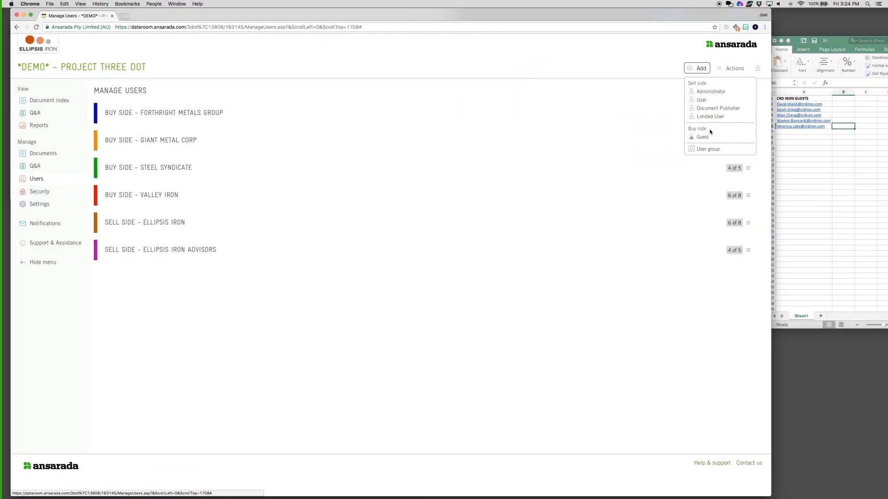
Create the BUY SIDE - CRD IRON user group.
click(709, 149)
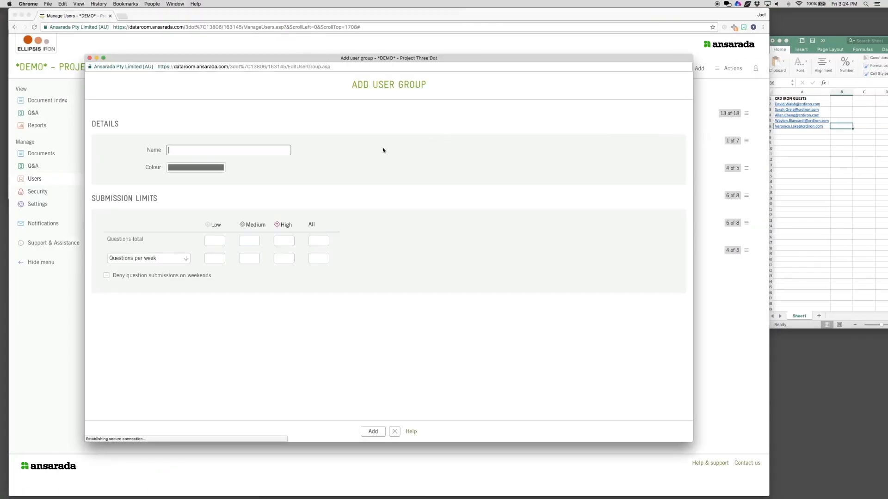
text(BUY SIDE - CRD IRON)
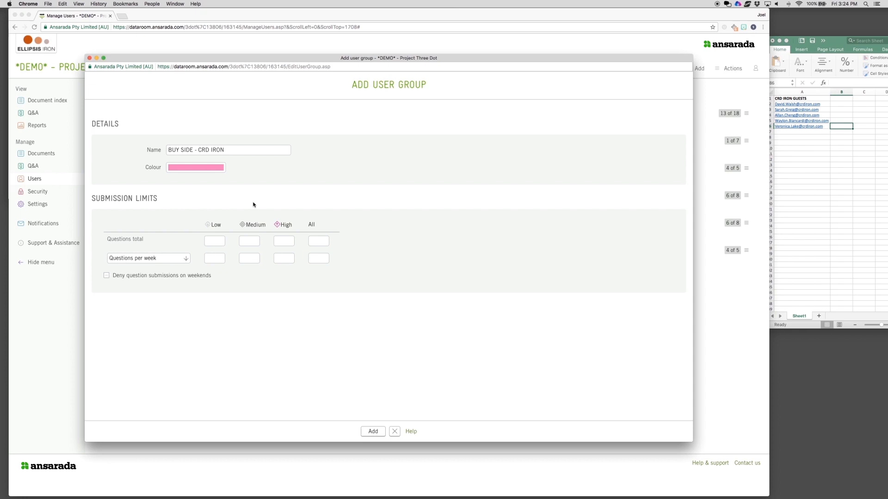
click(373, 431)
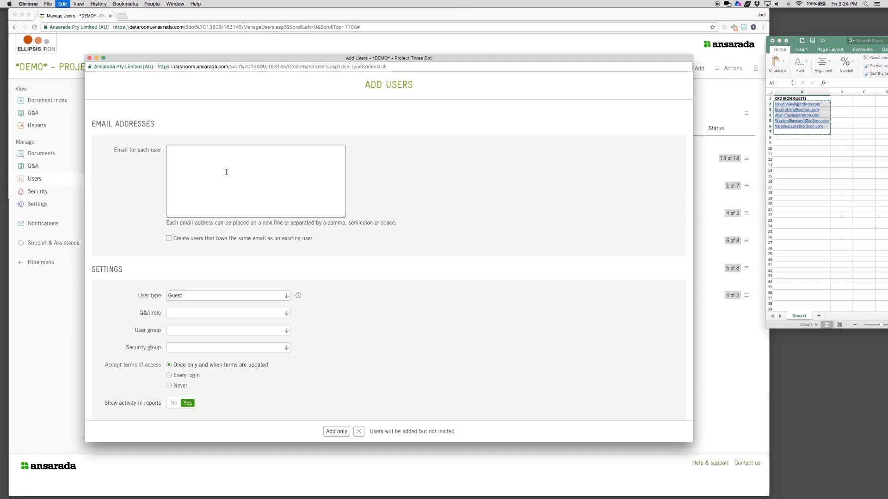
Add the five guest Question Authors to the group without sending invites.
click(336, 431)
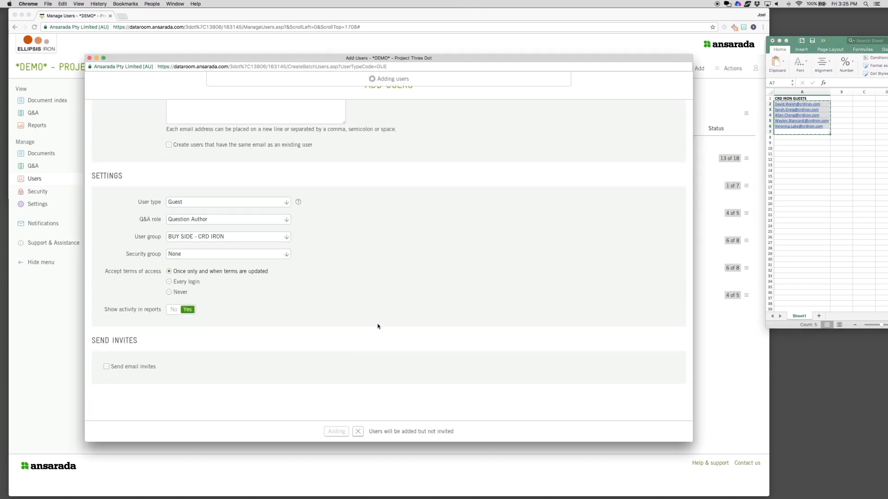
click(335, 432)
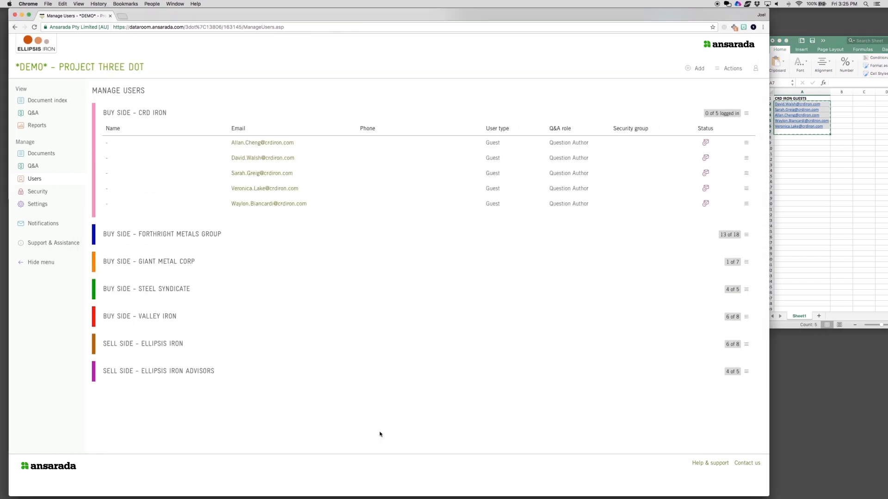
click(694, 68)
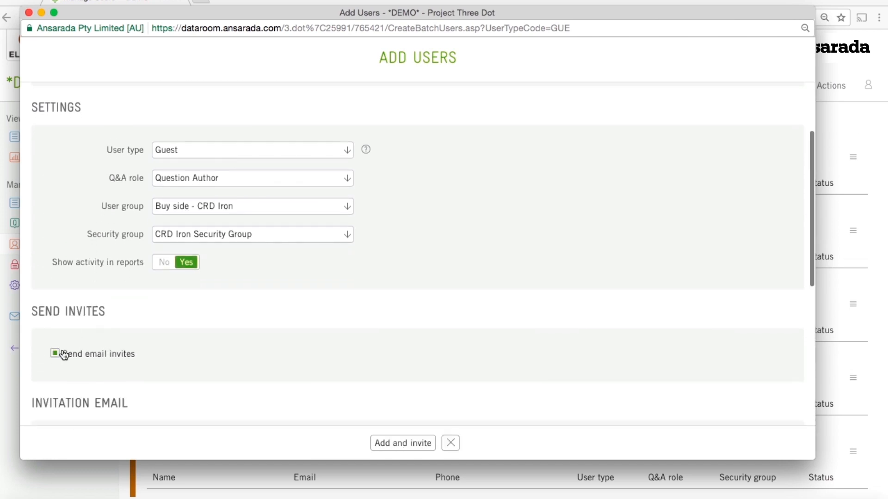
Add the five CRD Iron guests with email invites off, then check bulk user actions.
click(55, 353)
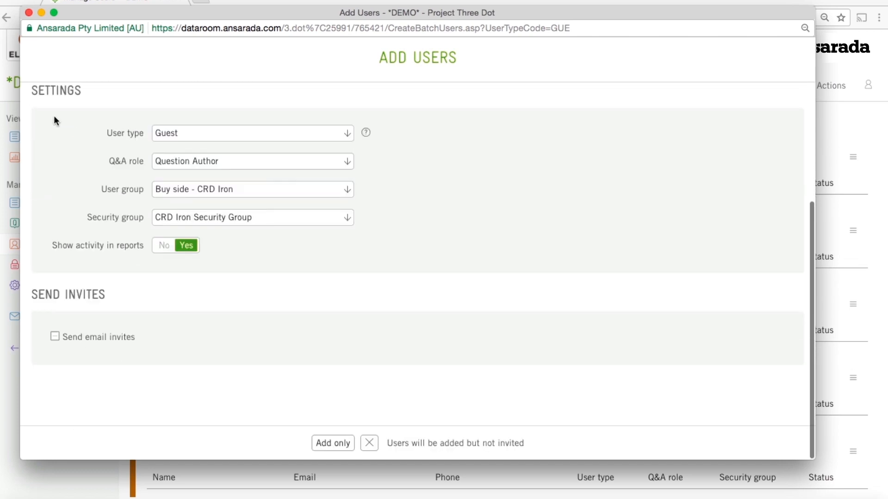
click(333, 443)
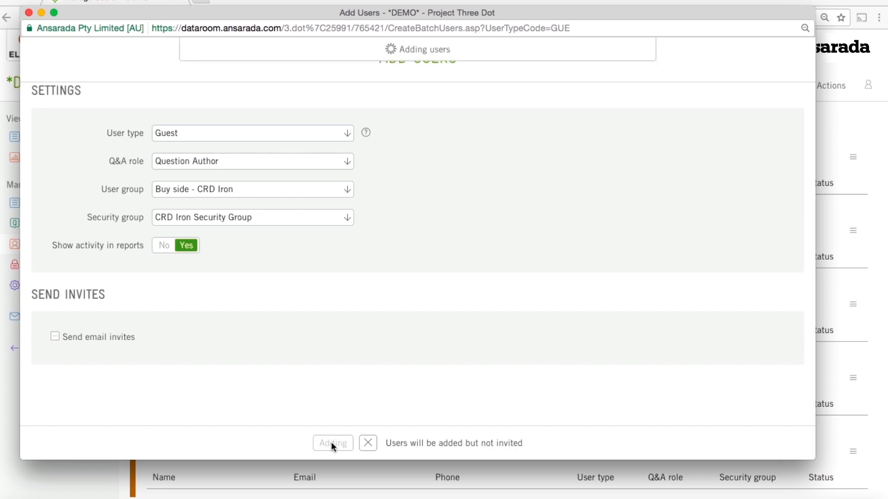
click(333, 444)
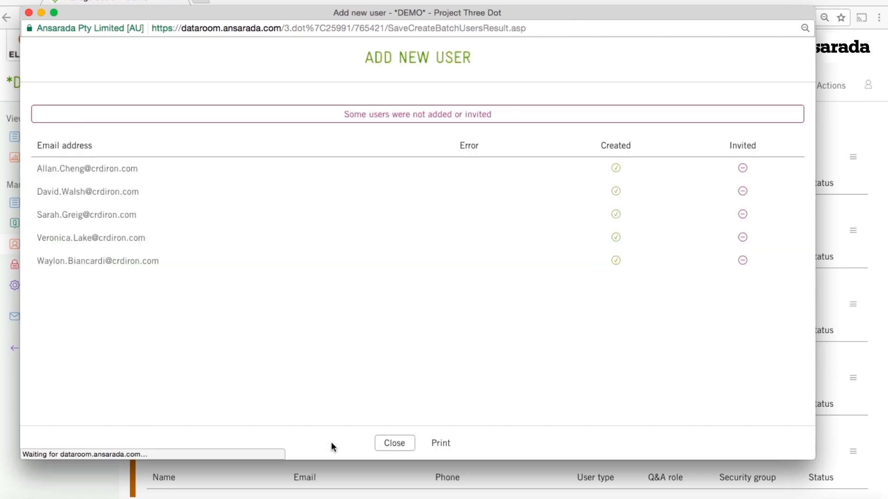
click(394, 443)
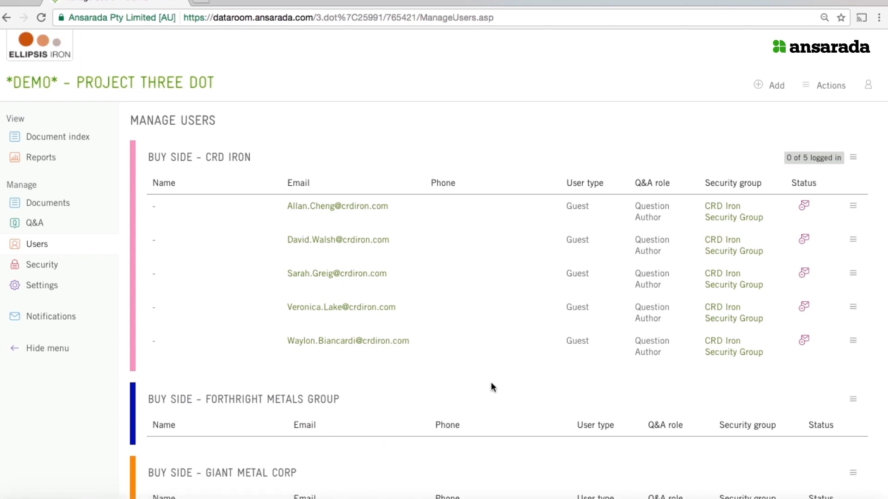
click(826, 85)
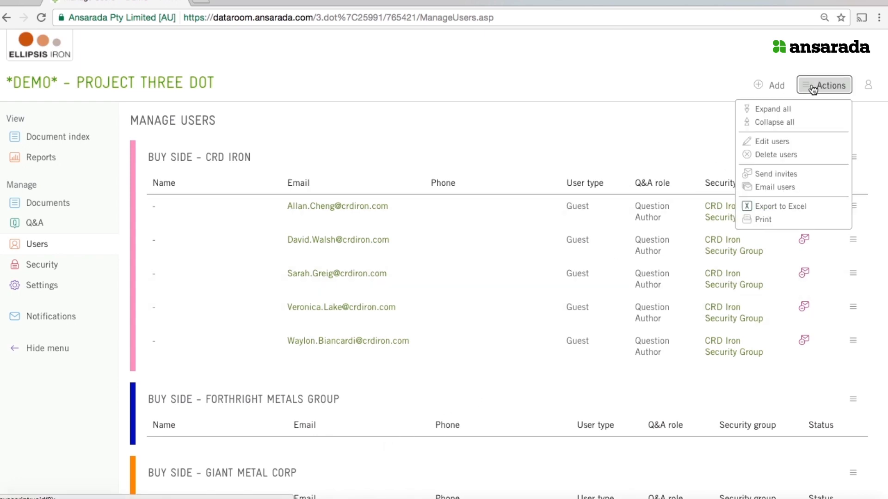
click(761, 219)
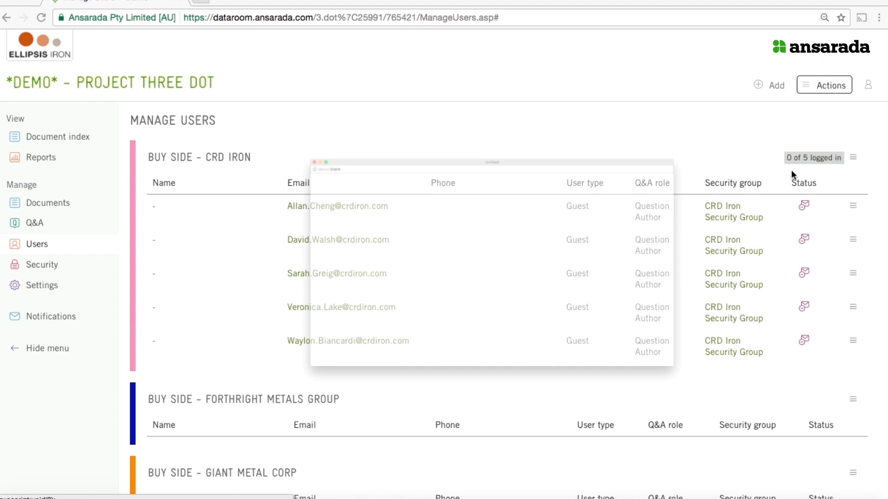